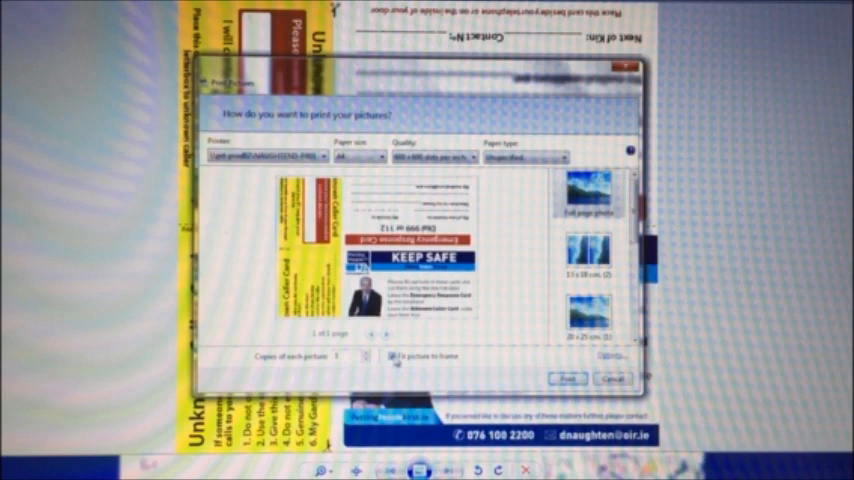
# - Uncheck 'Fit picture to frame' for the full-page Keep Safe card print
pyautogui.click(567, 378)
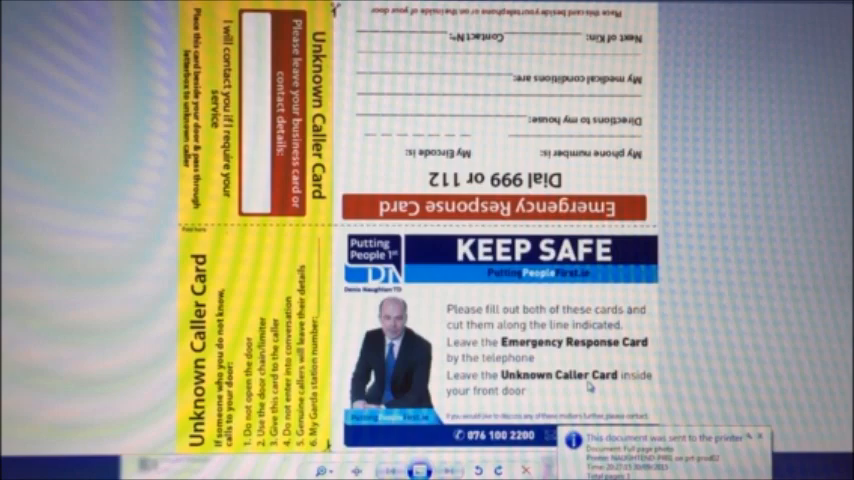